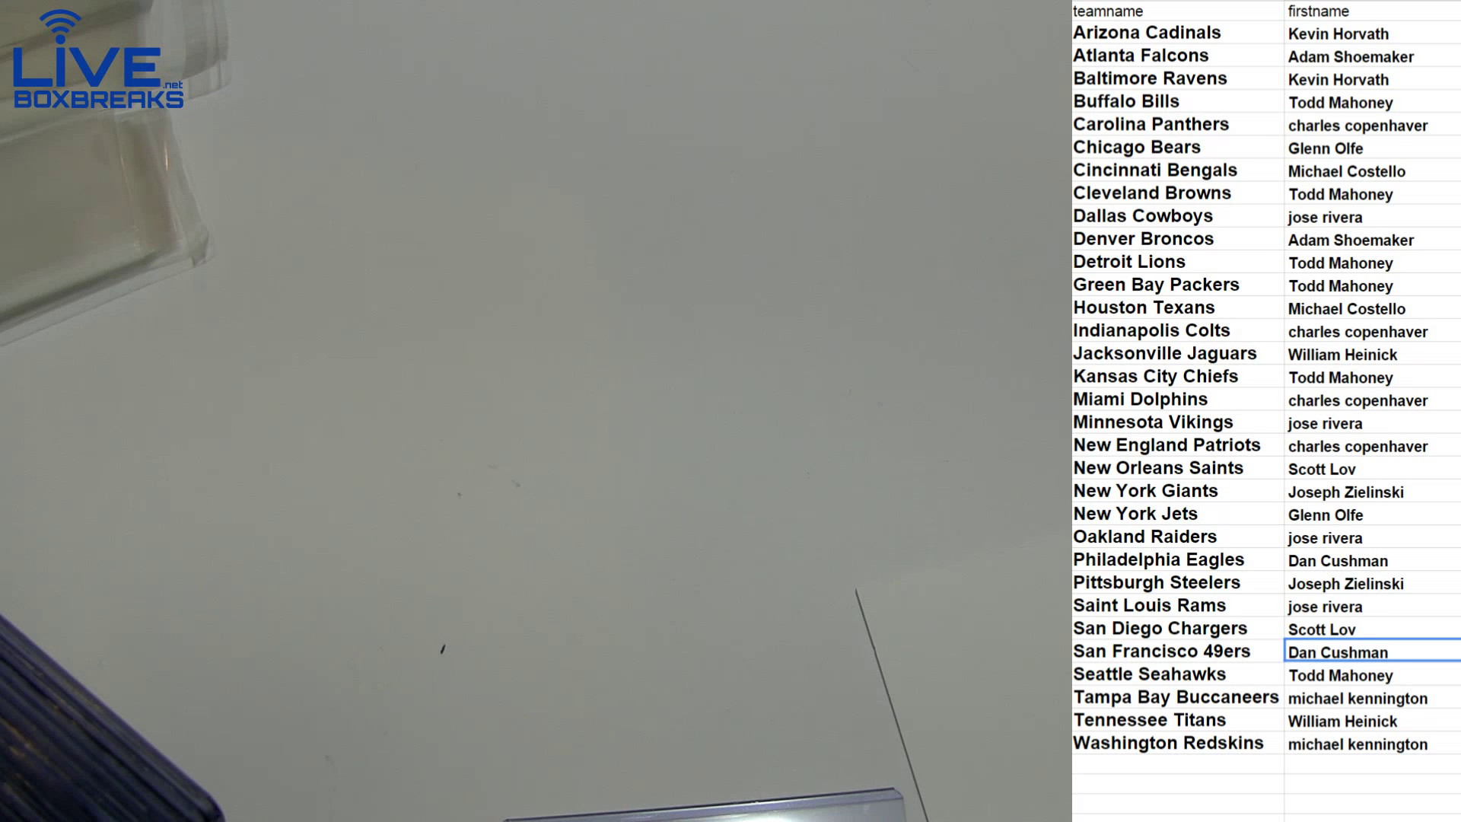
Switch to the MLB24 team sheet from the list of all sheets
left_click(1370, 651)
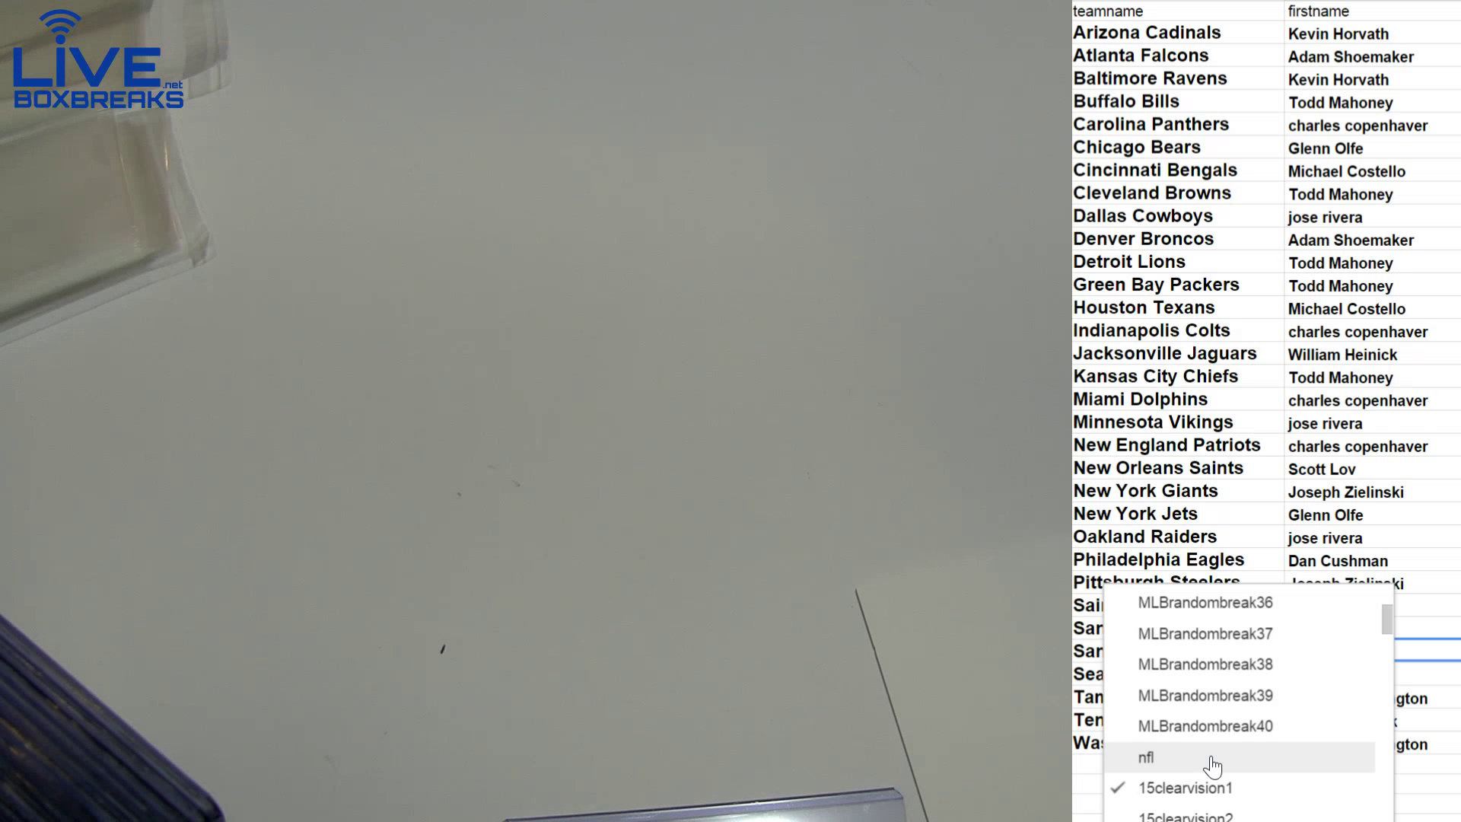
scroll("down", 3)
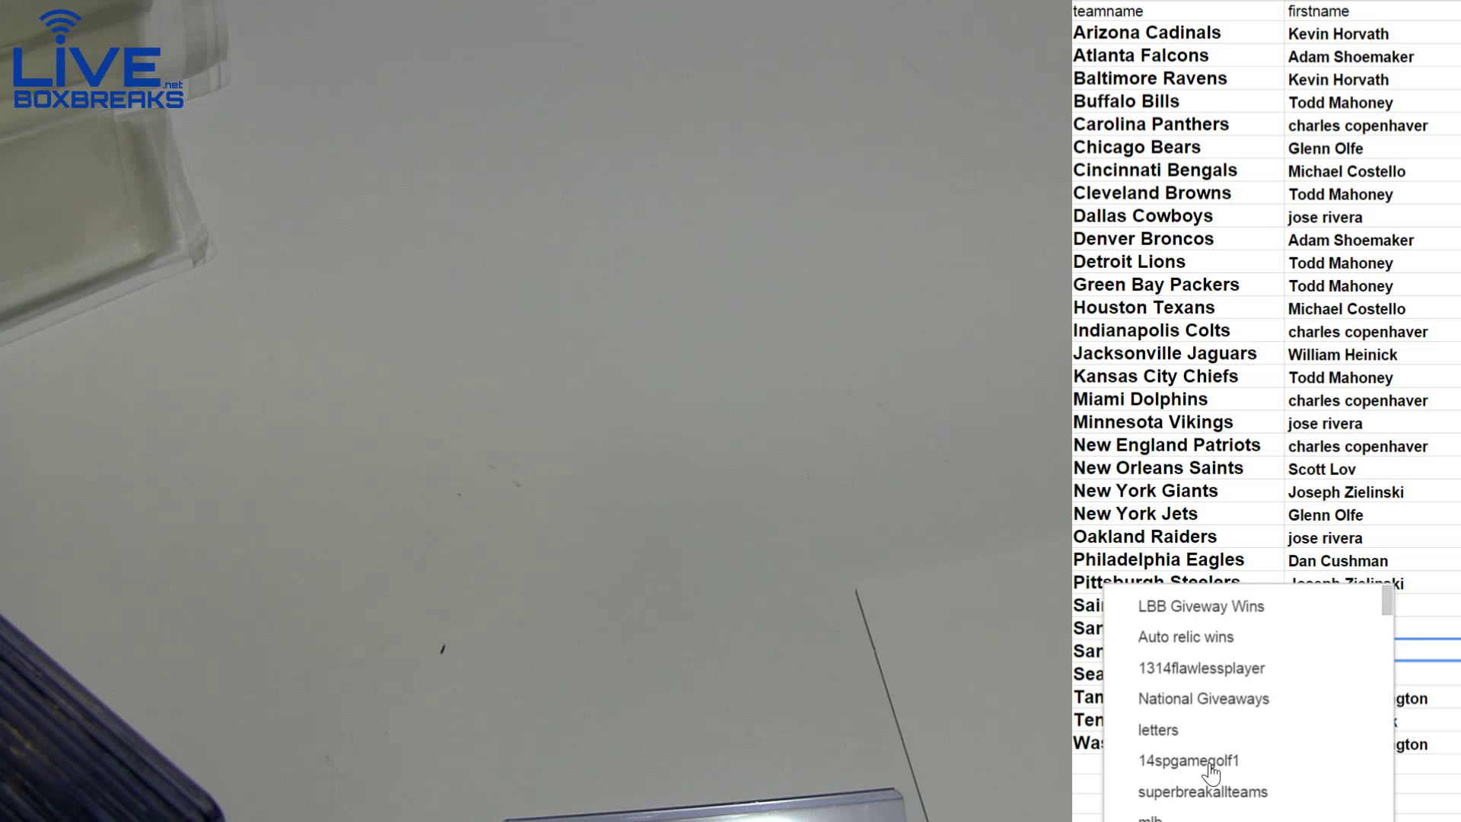
scroll("down", 3)
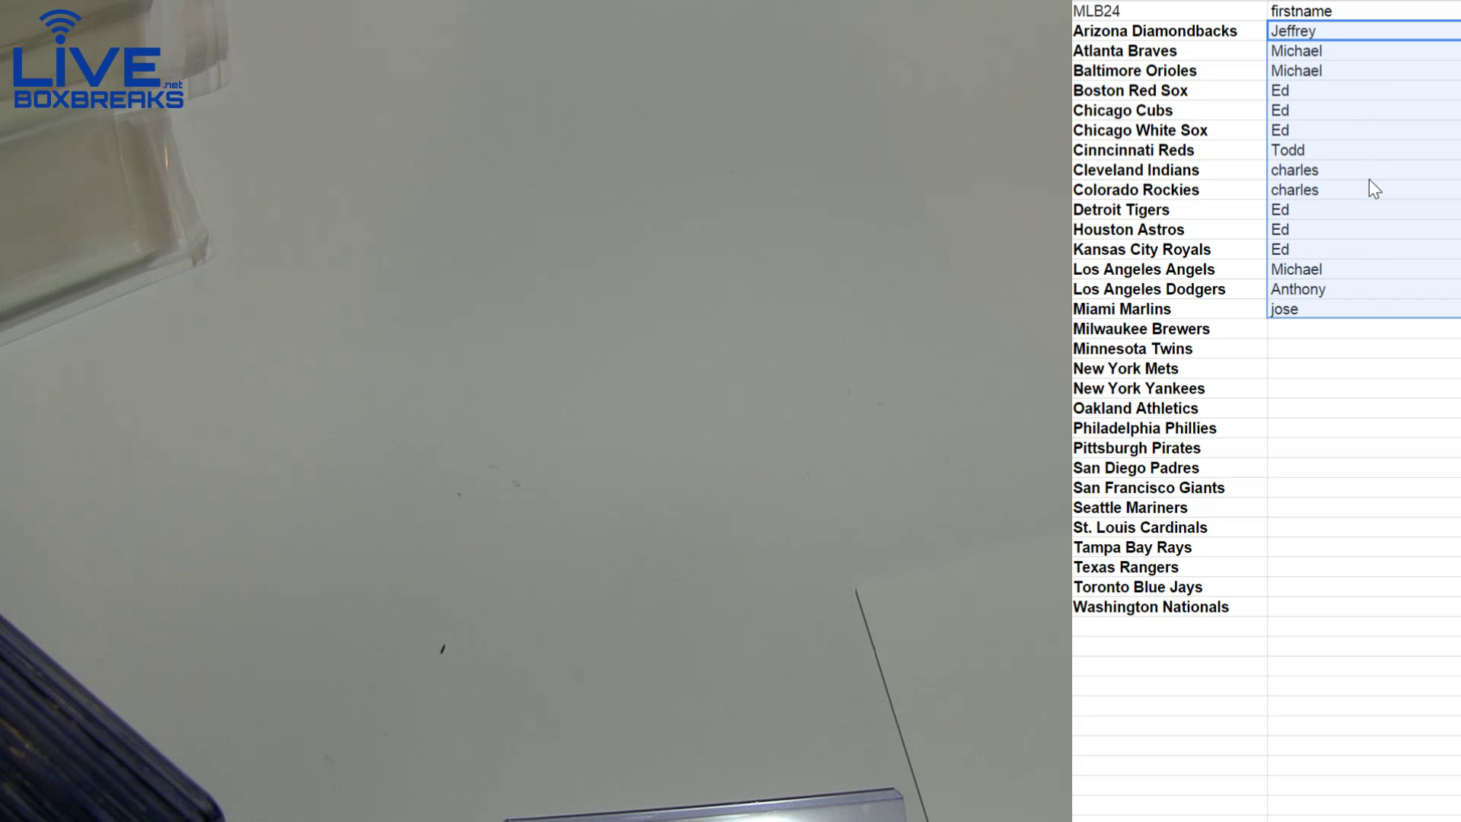
Shuffle the thirty player names in RANDOM.ORG List Randomizer, reshuffling several times
left_click(1361, 467)
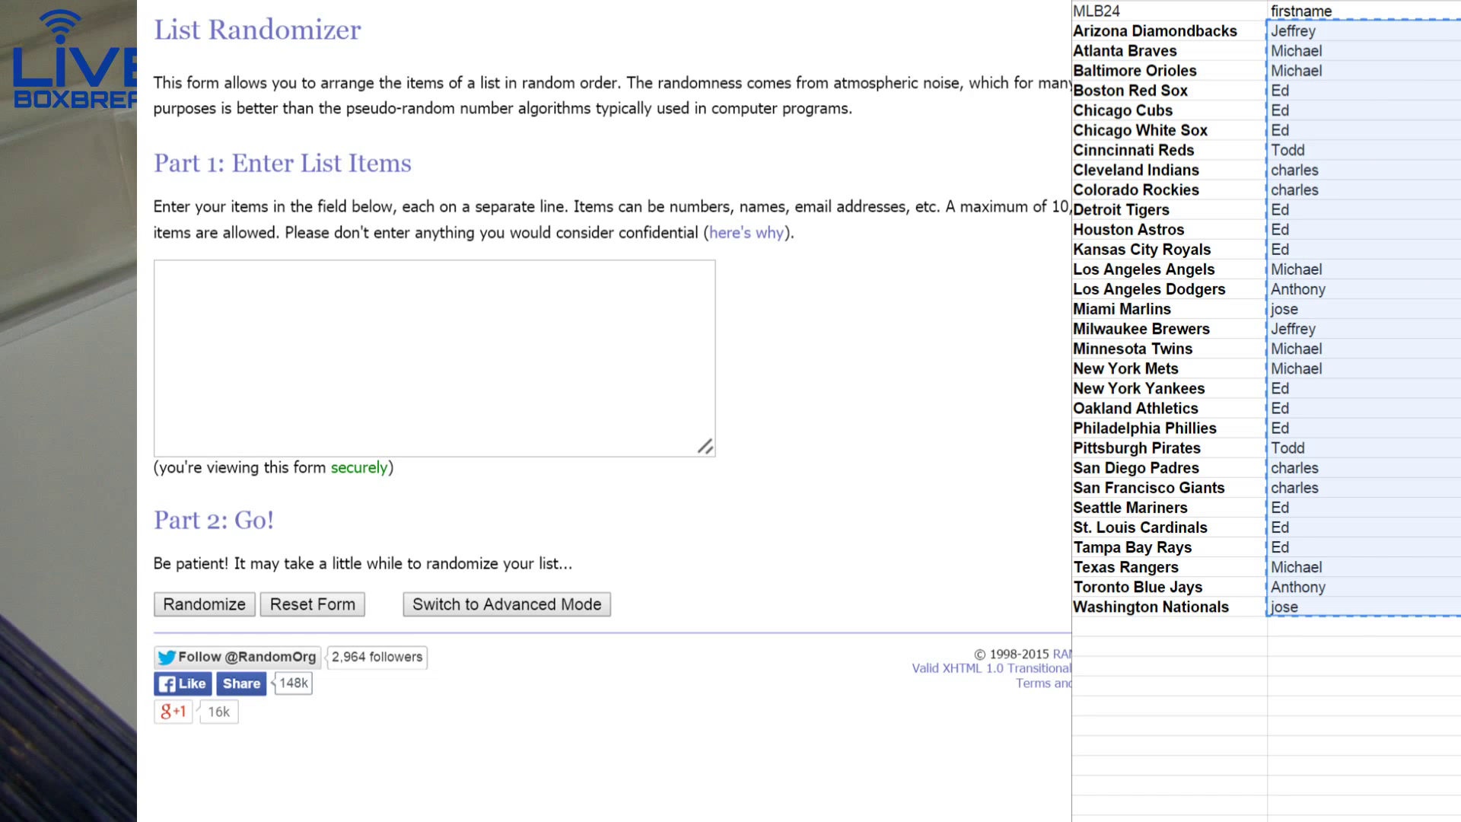
left_click(203, 603)
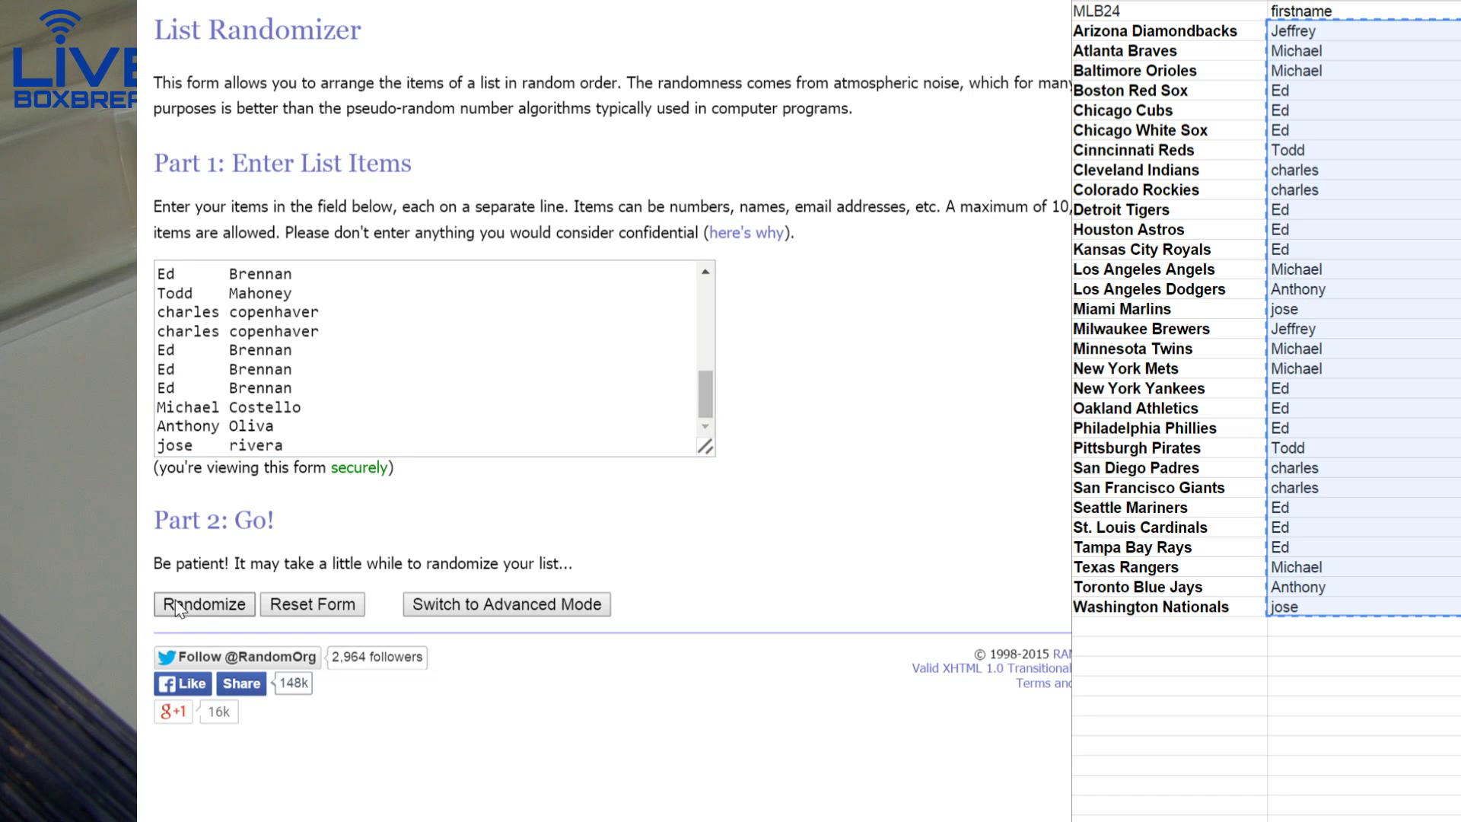
left_click(203, 604)
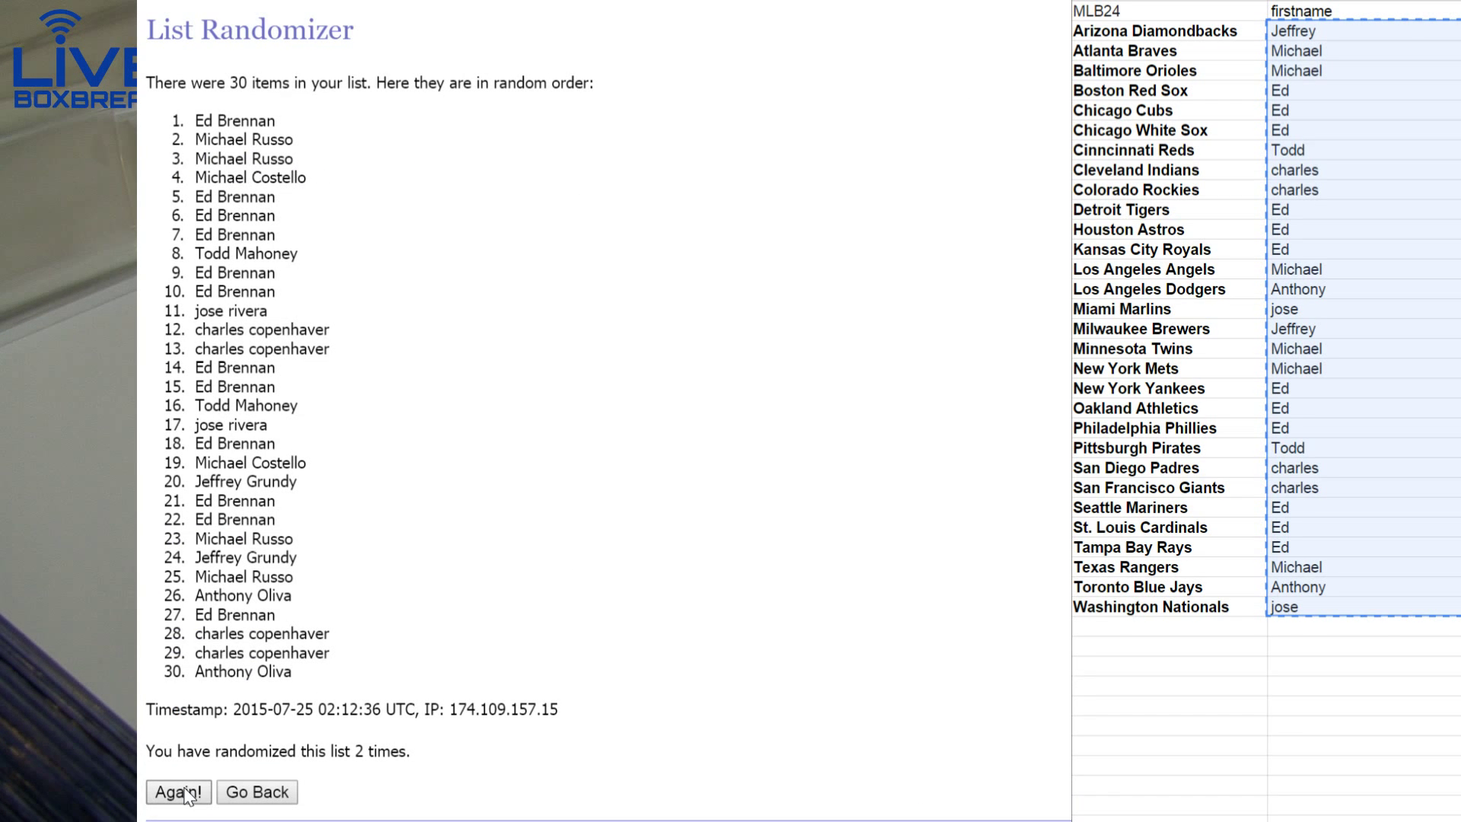
left_click(177, 792)
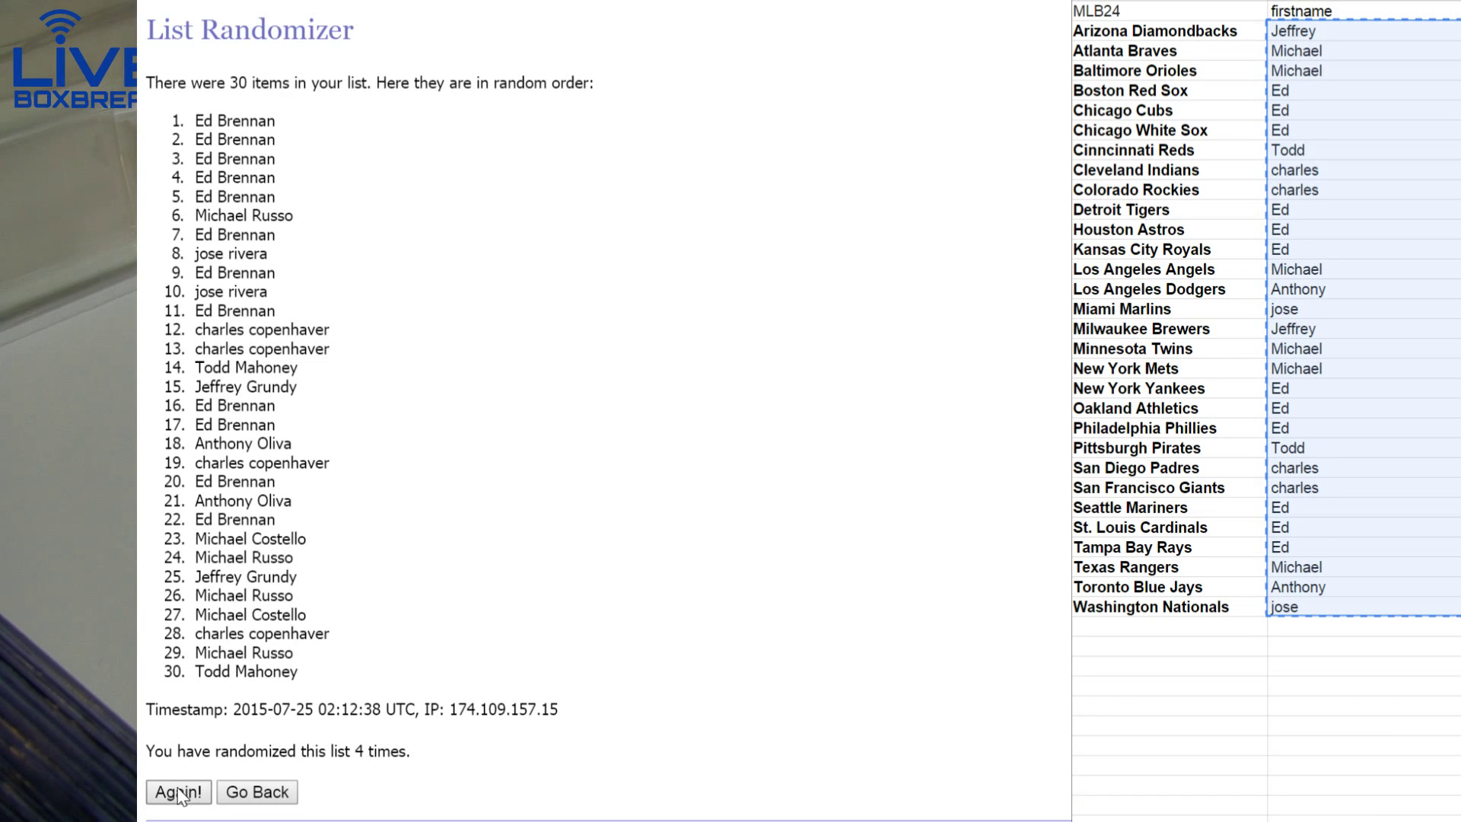
left_click(177, 792)
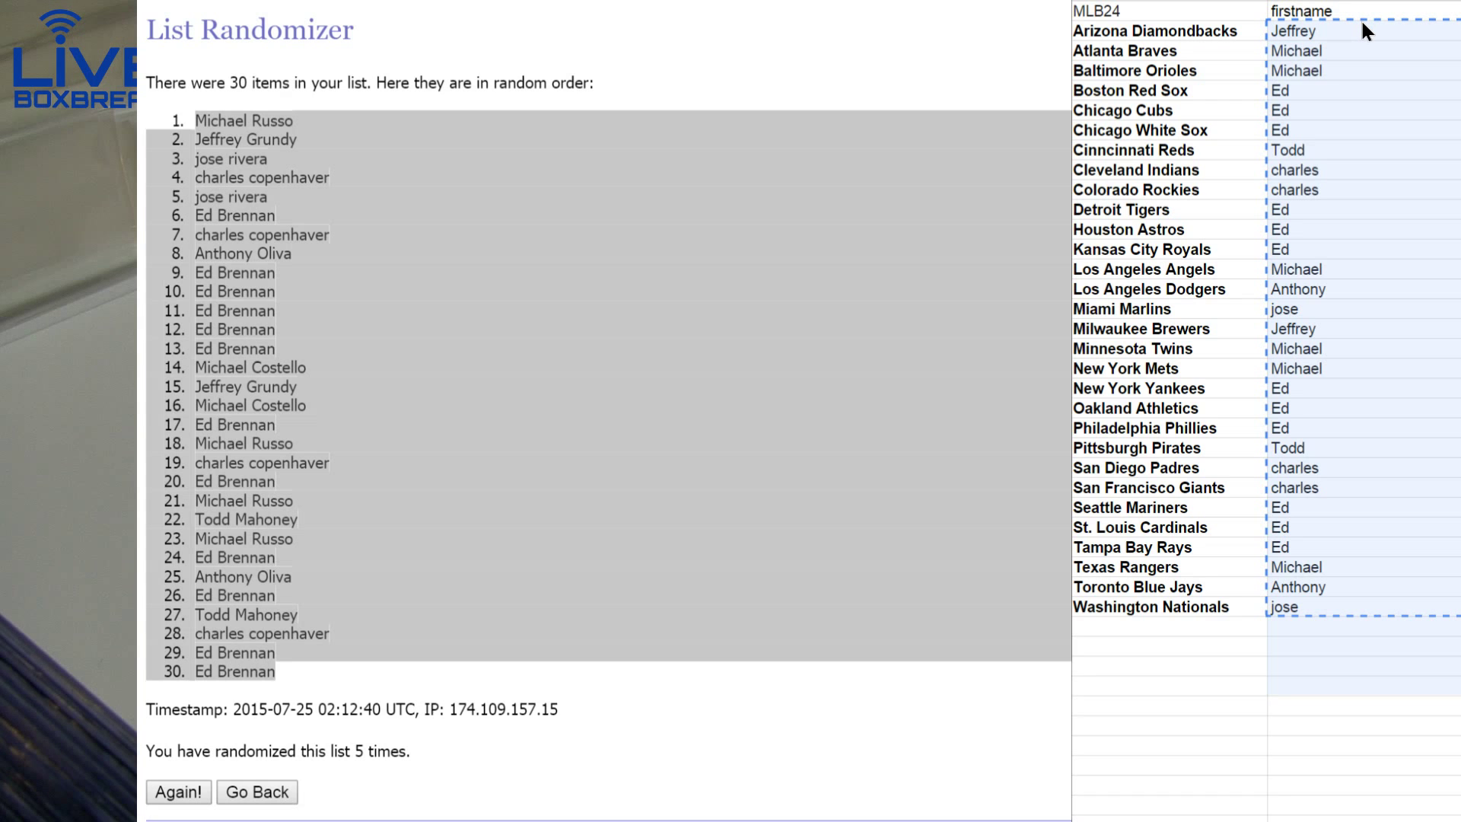
Paste the shuffled names beside the thirty teams, then reshuffle the name list in RANDOM.ORG
key("Delete")
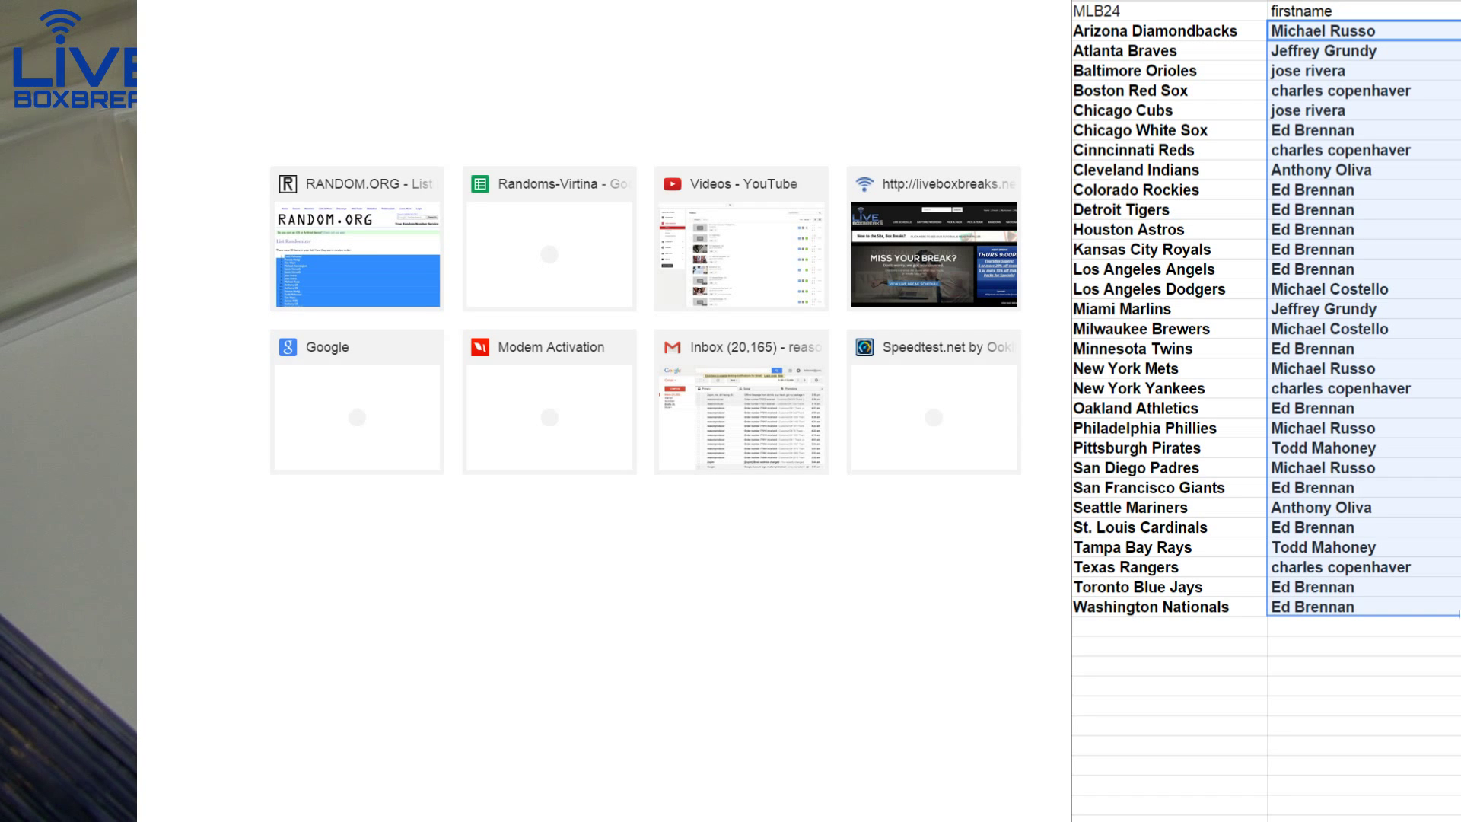
left_click(357, 238)
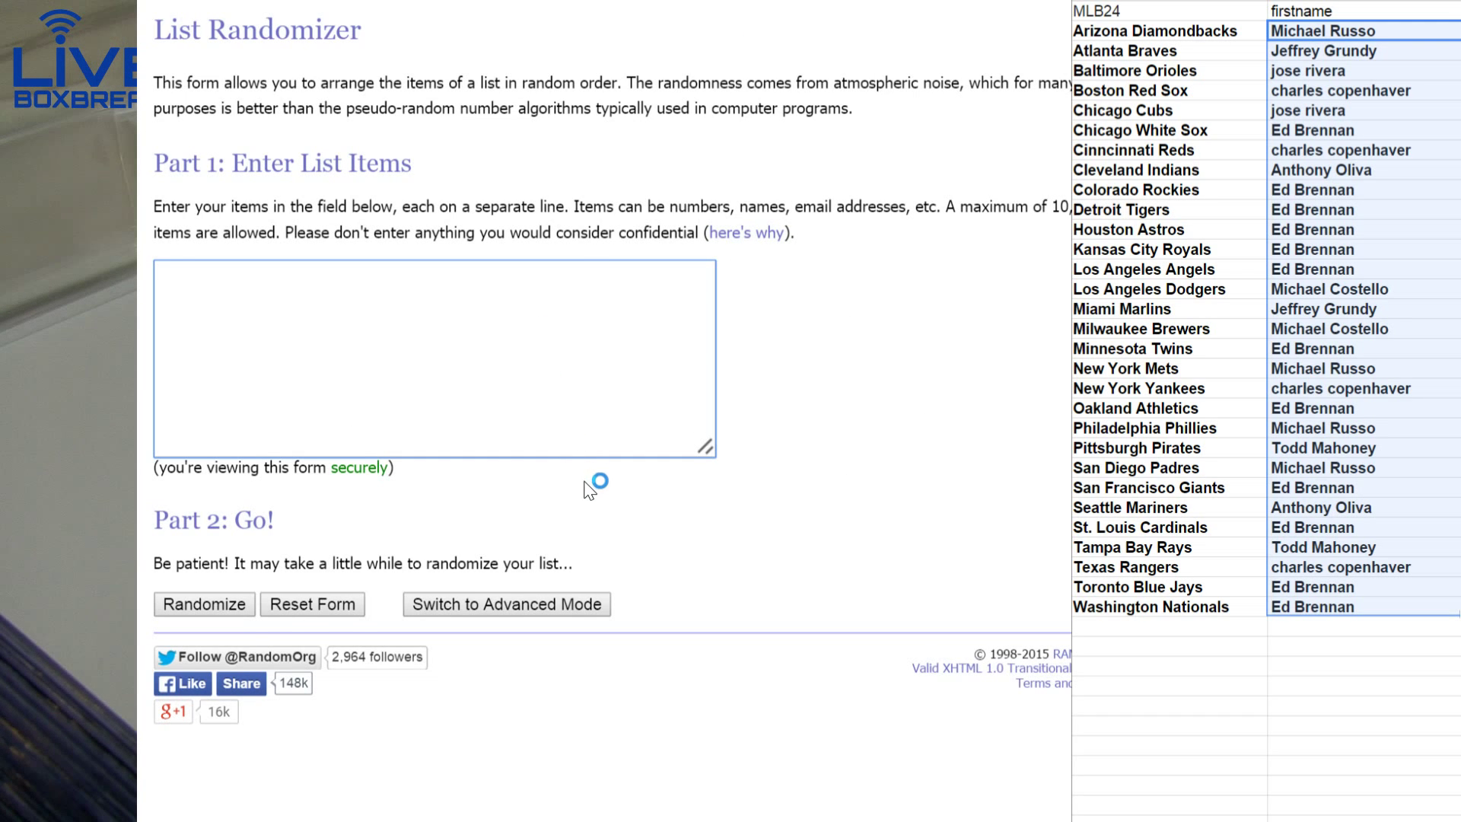
left_click(203, 603)
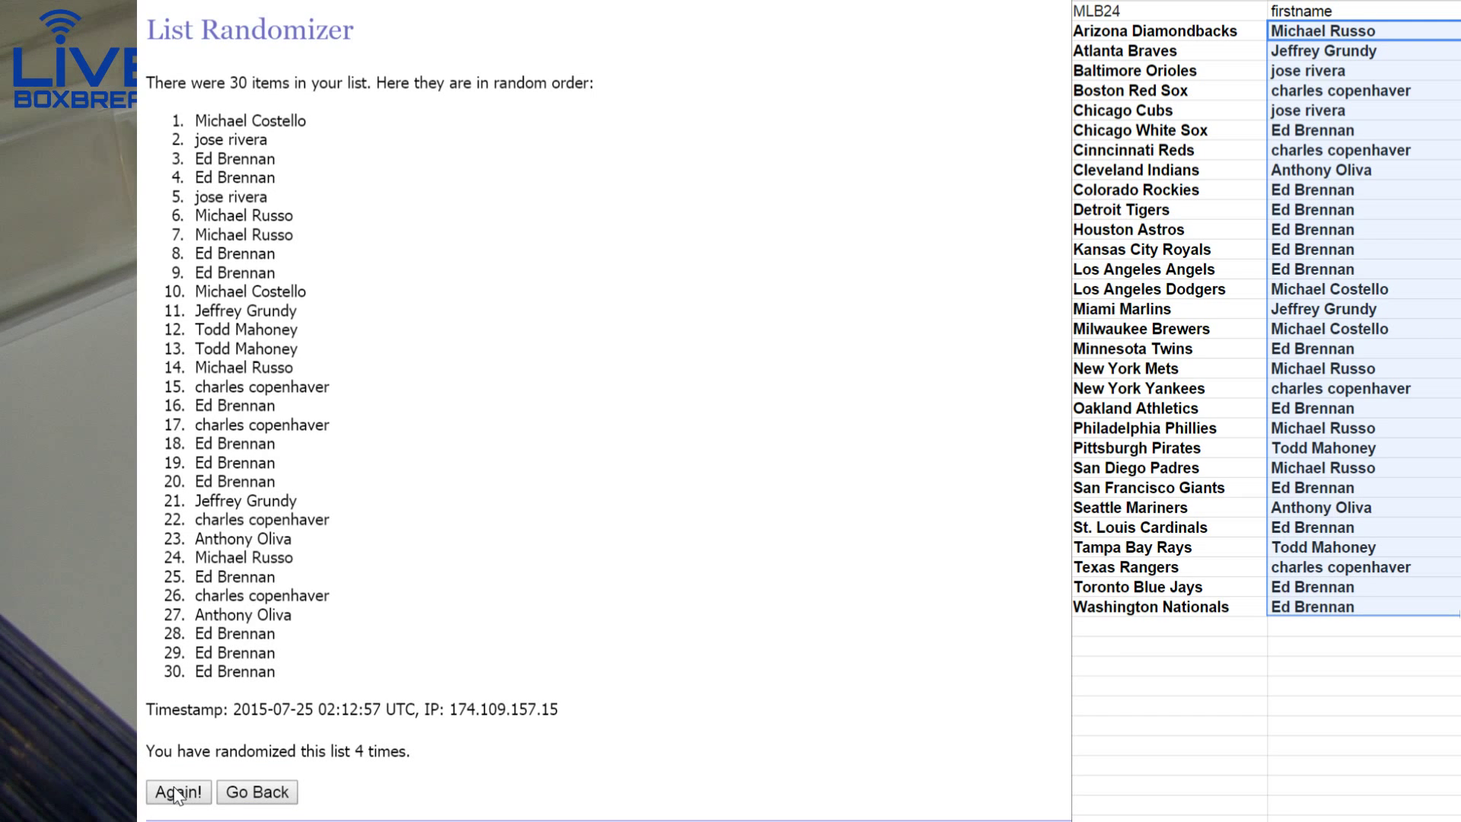
left_click(178, 791)
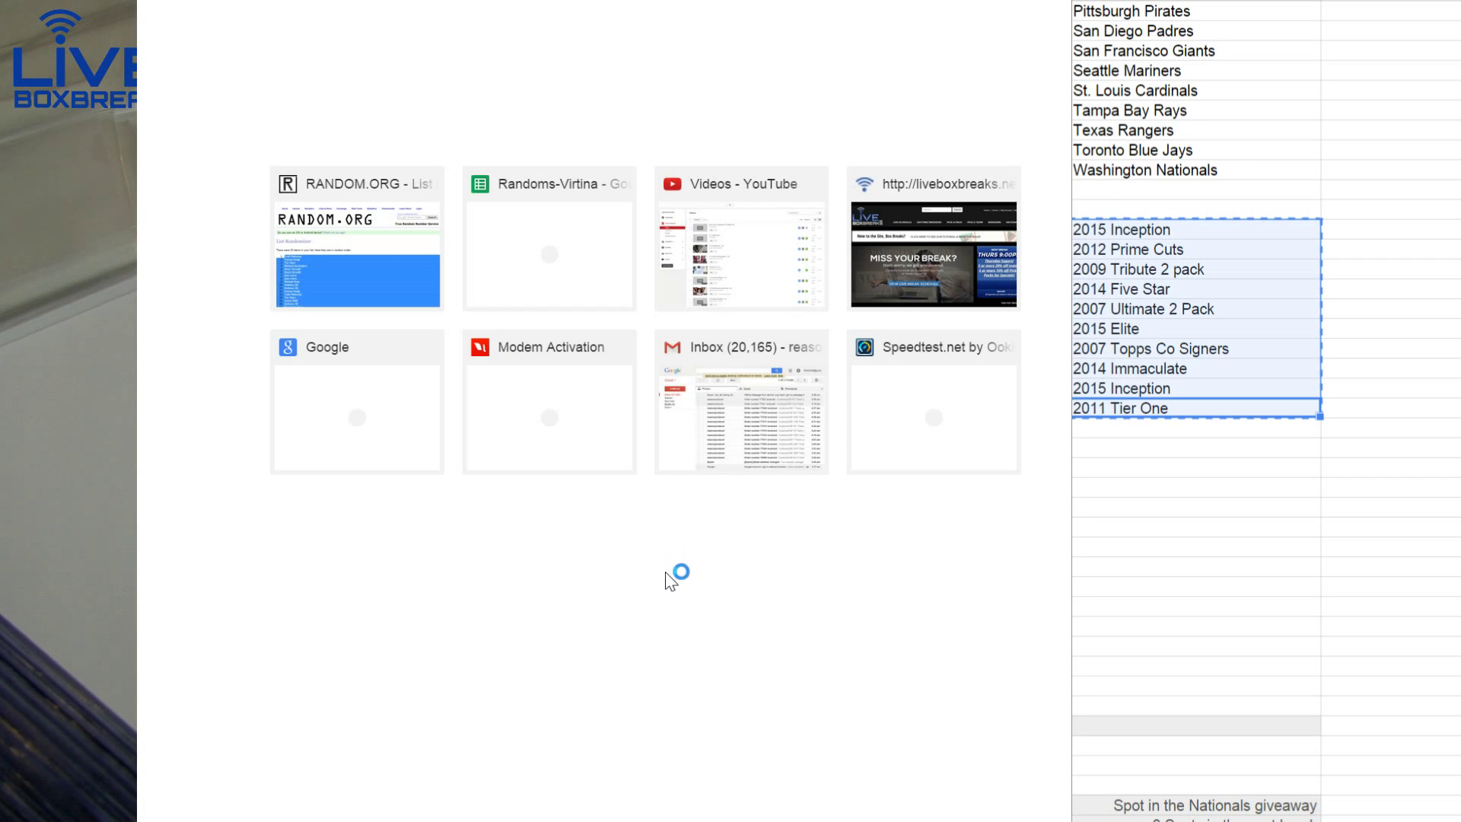
Shuffle the ten card product breaks in RANDOM.ORG List Randomizer
left_click(356, 238)
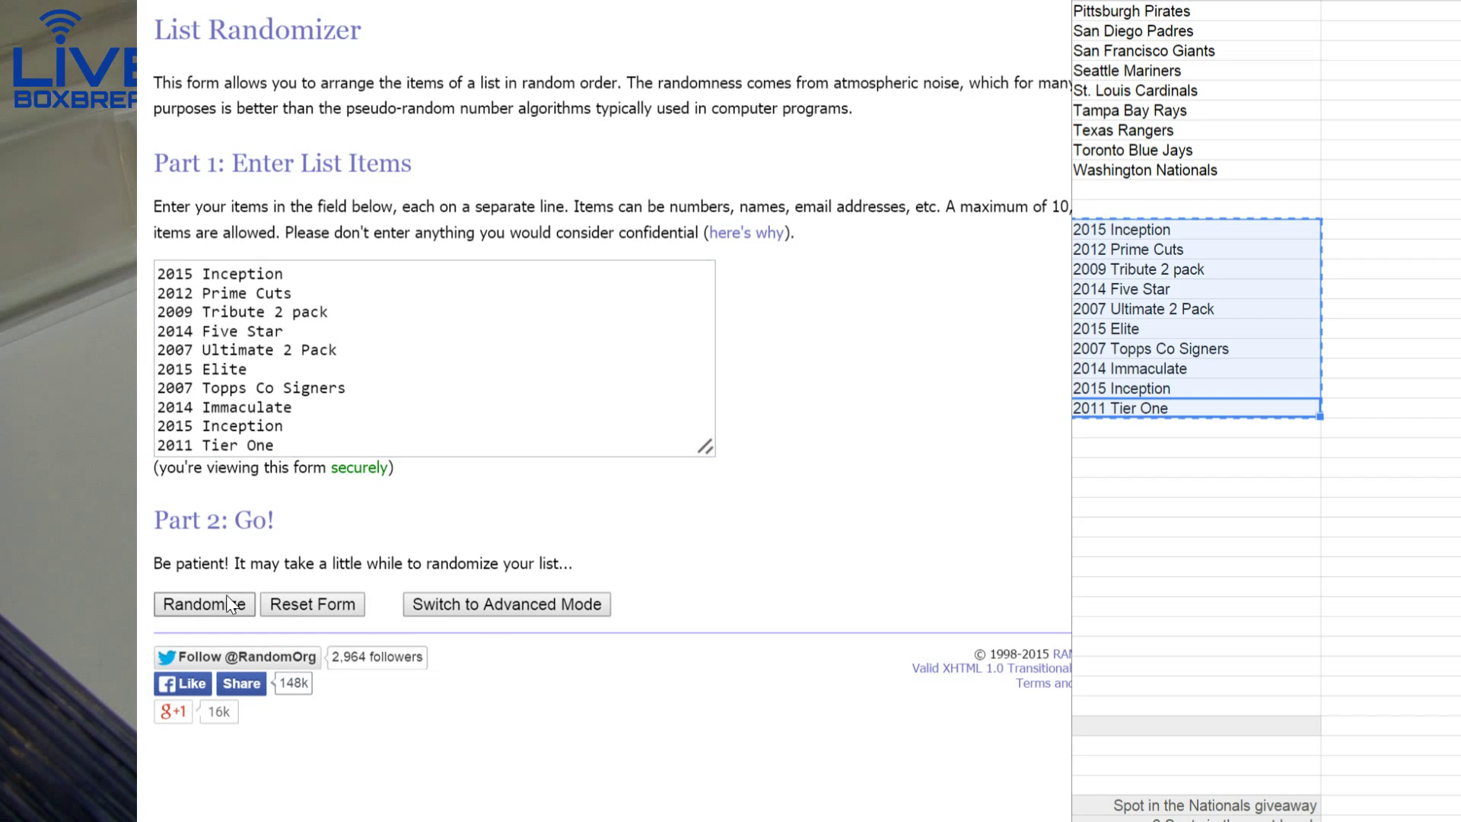
left_click(203, 603)
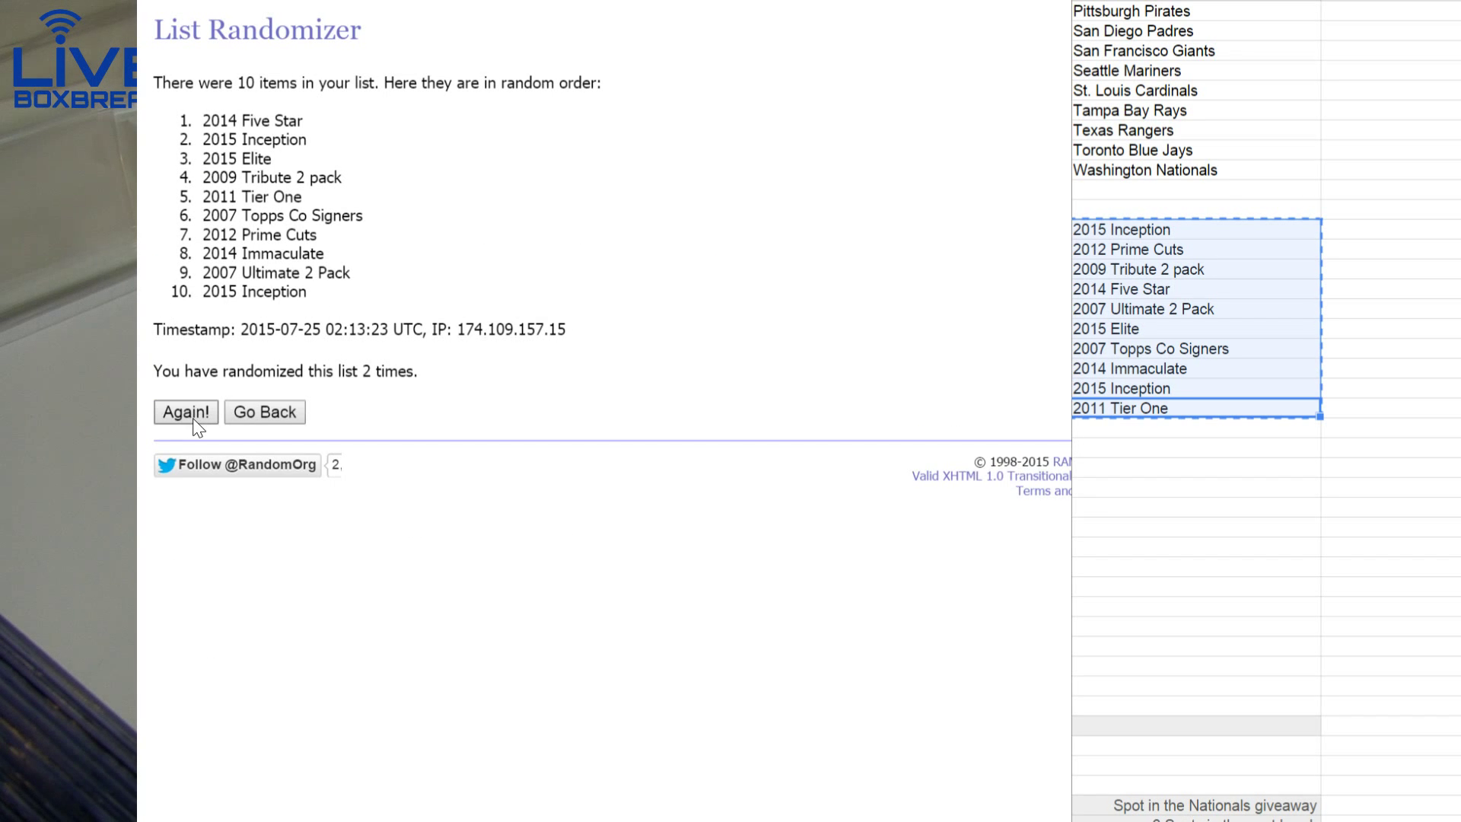
left_click(184, 412)
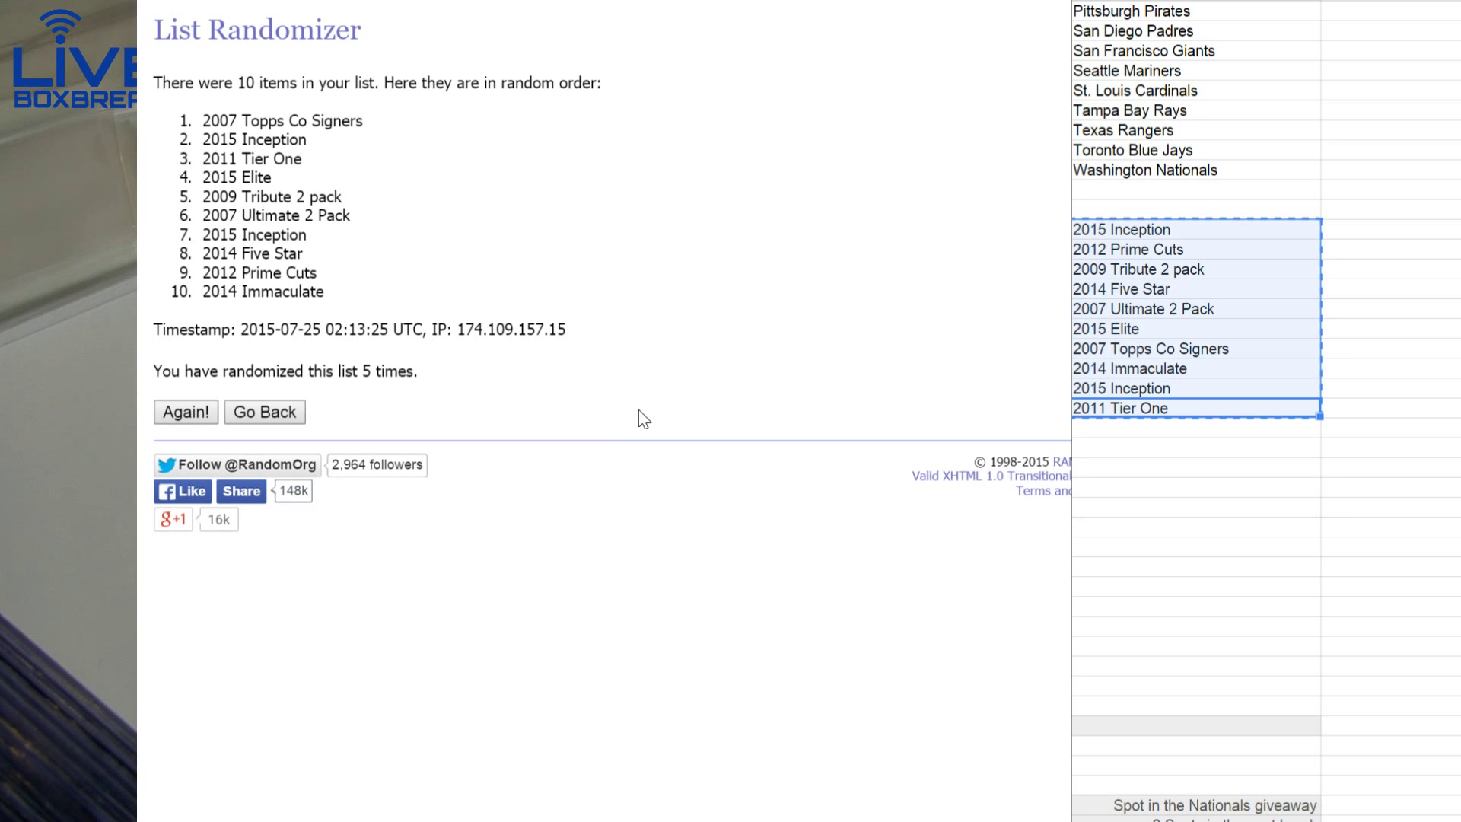
mouse_move(1174, 369)
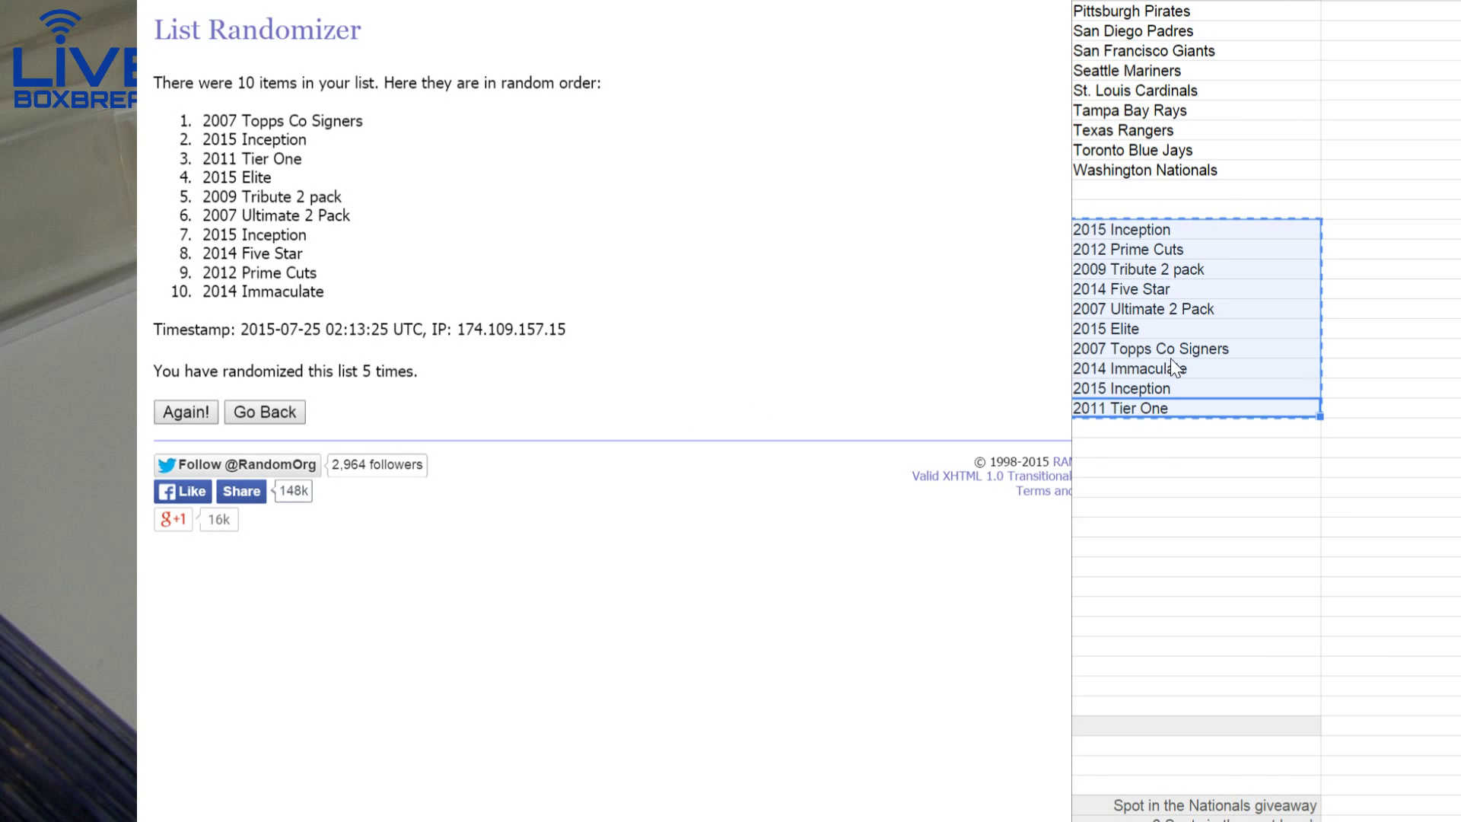
Change the 2007 Topps Co Signers entry in the sheet to 2015 Inception
double_click(1150, 349)
type("2015 Inception")
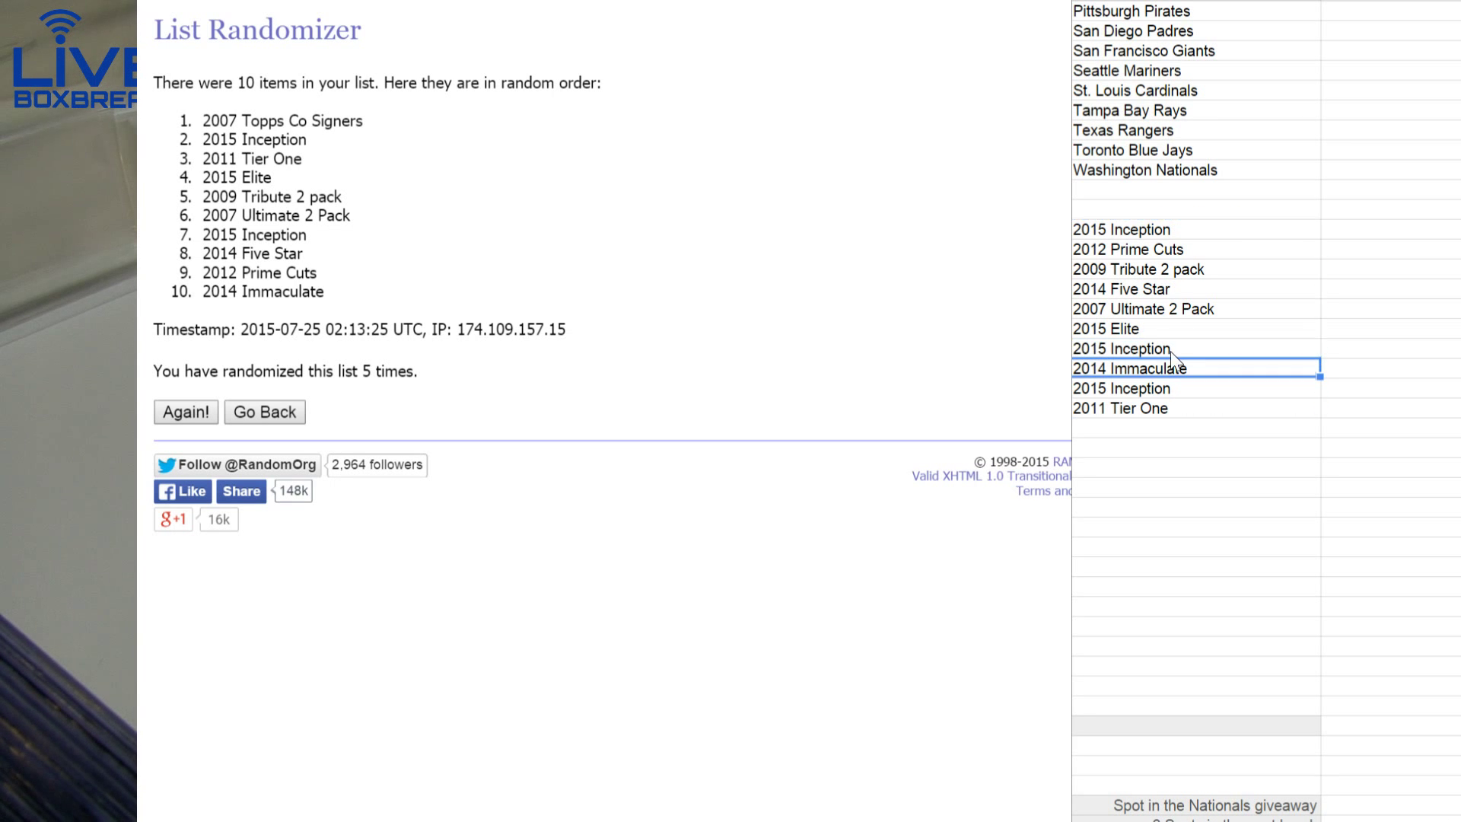
left_click(1195, 588)
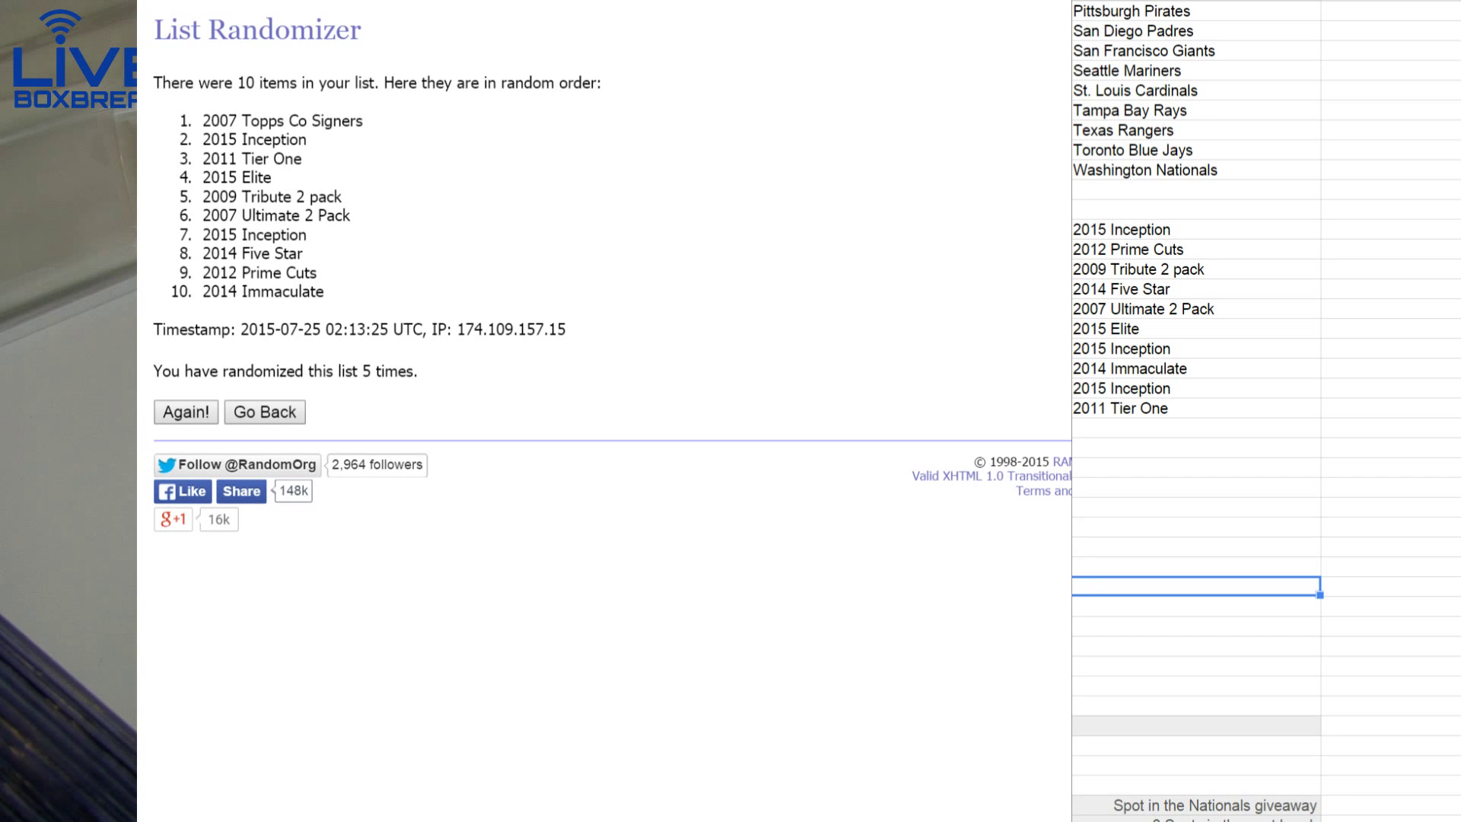
scroll("down", 3)
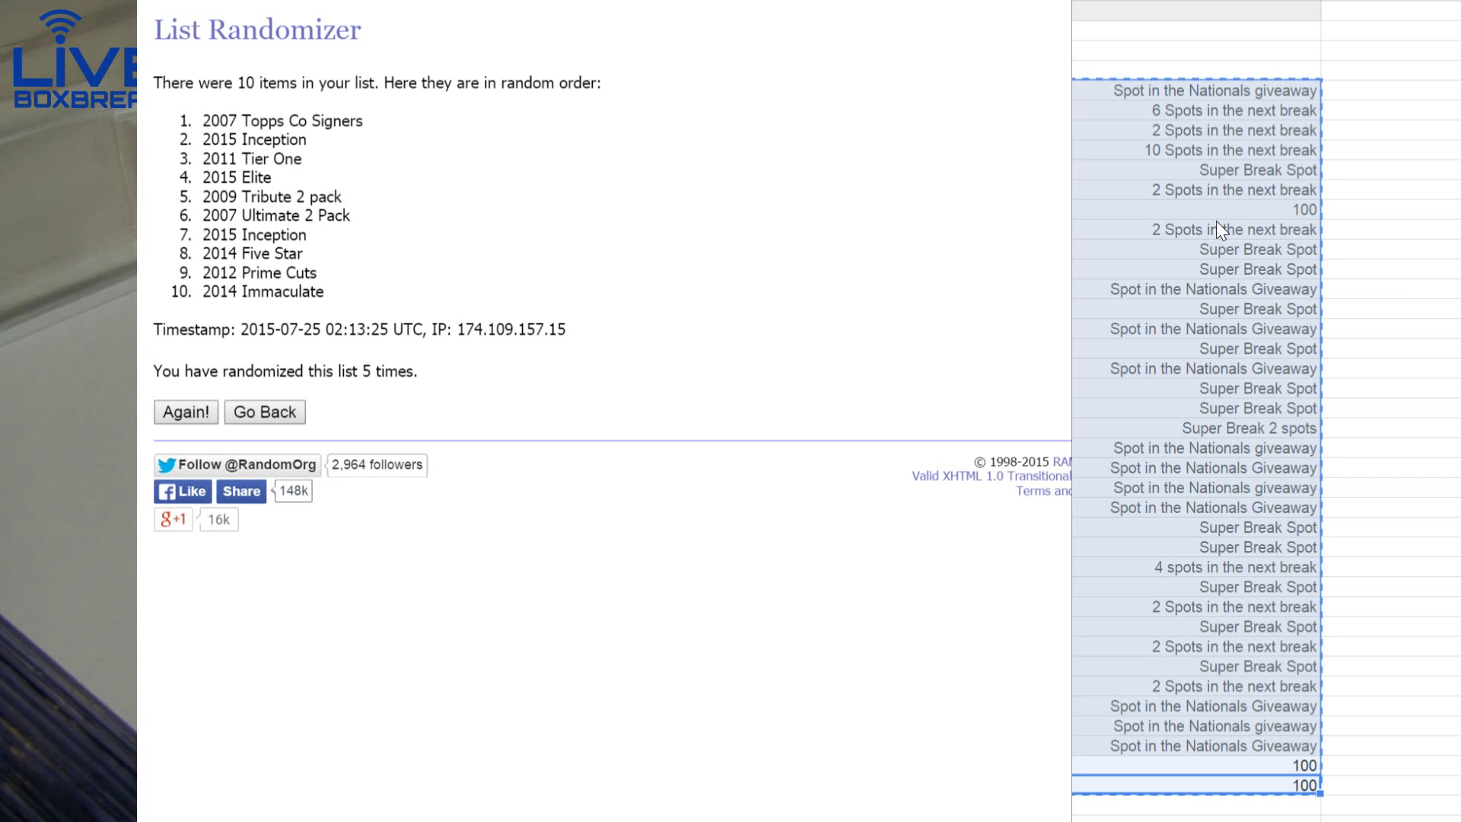
mouse_move(1220, 283)
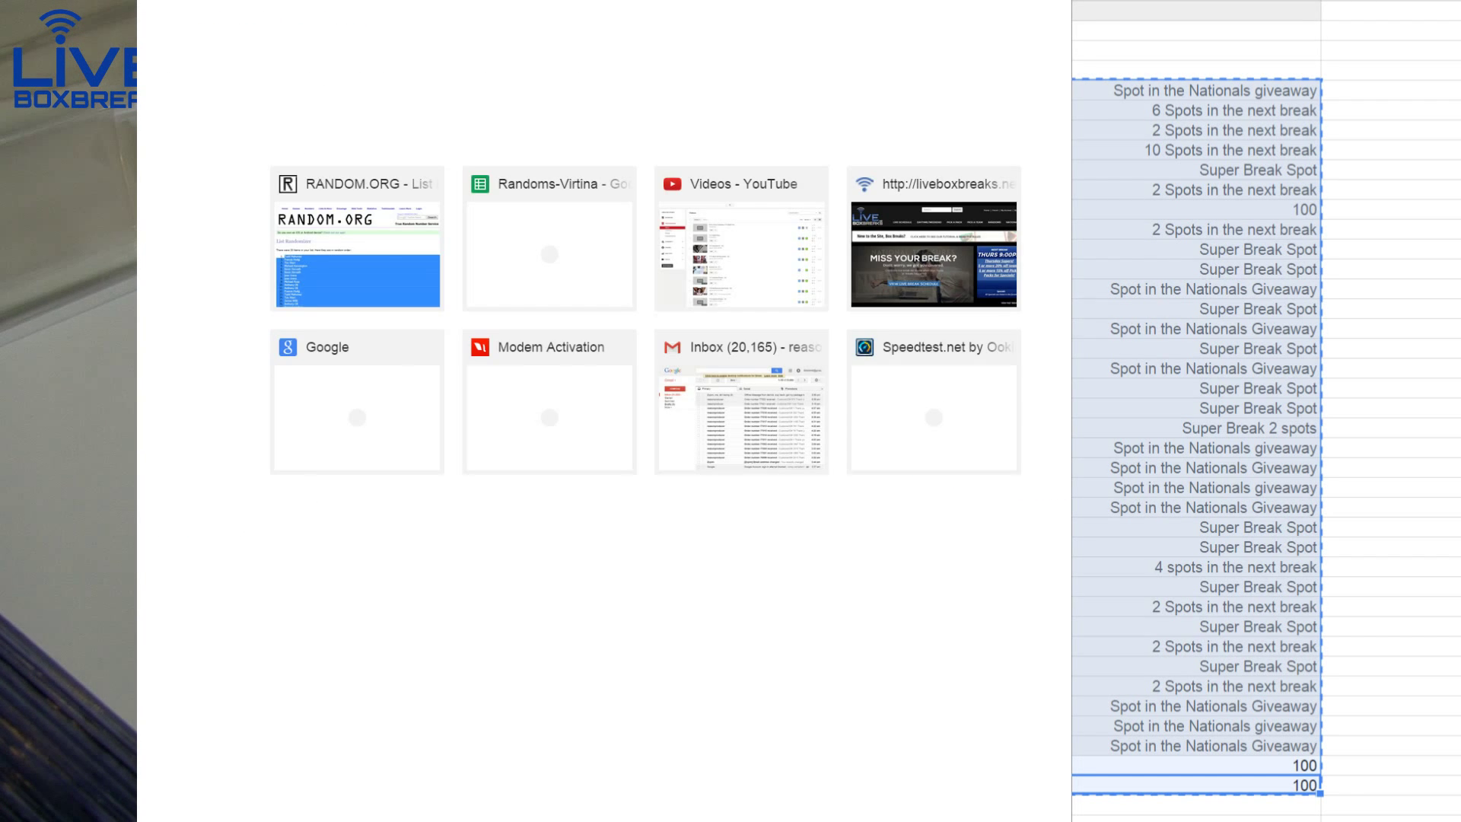
Shuffle the 36 break-spot prize entries in RANDOM.ORG, then reshuffle them
left_click(357, 237)
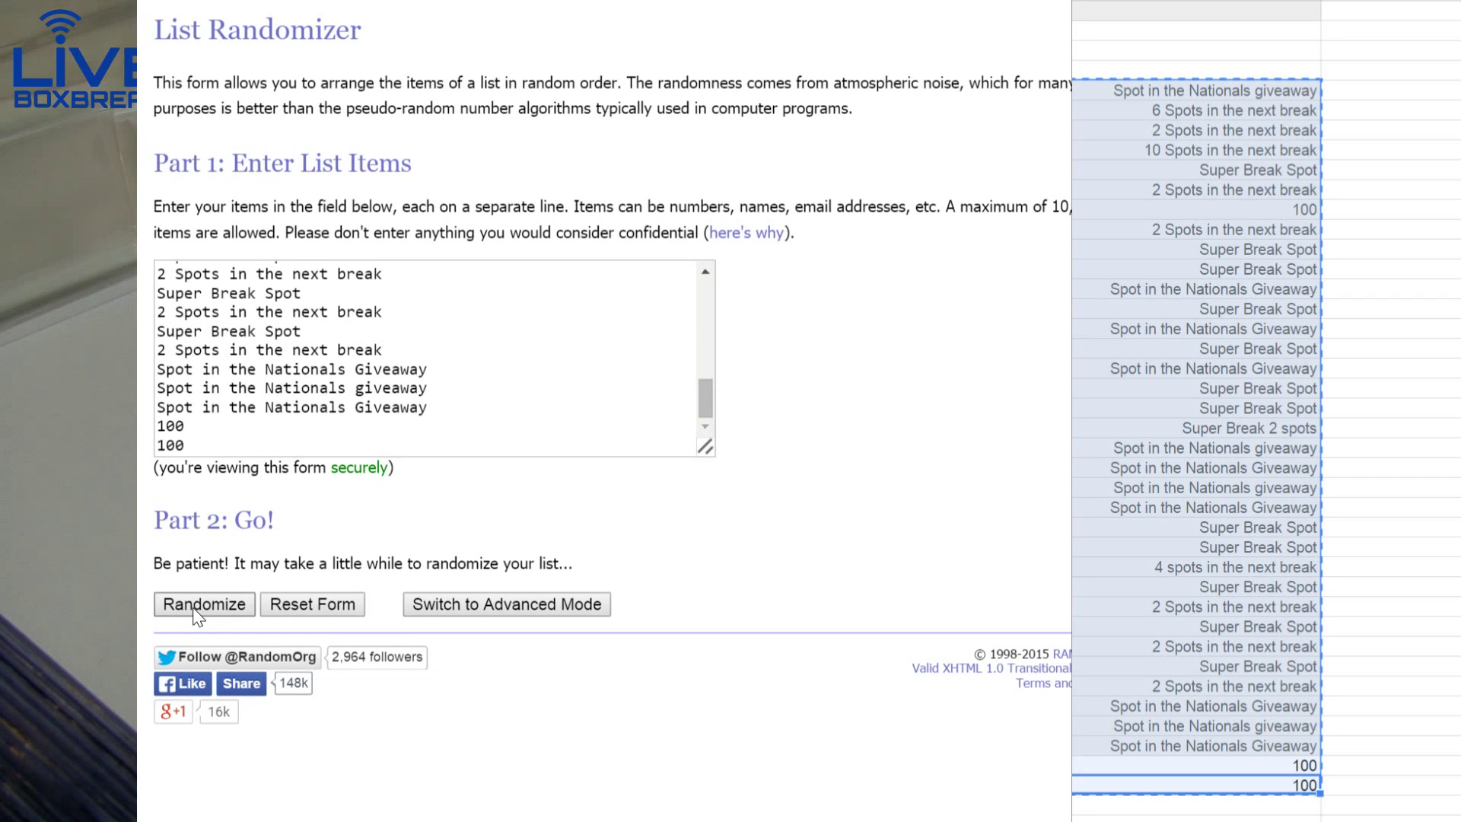
left_click(203, 604)
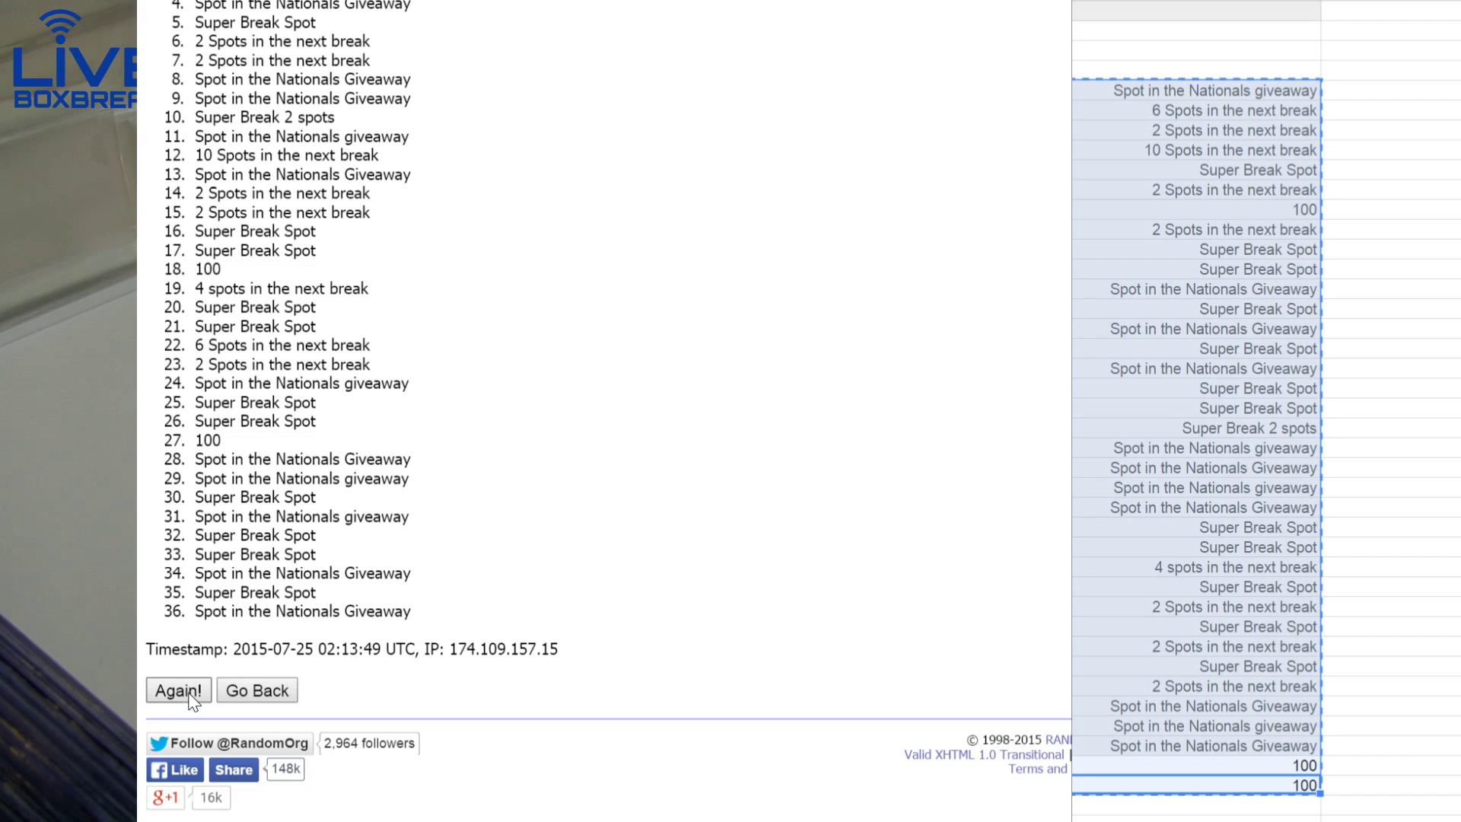
left_click(177, 689)
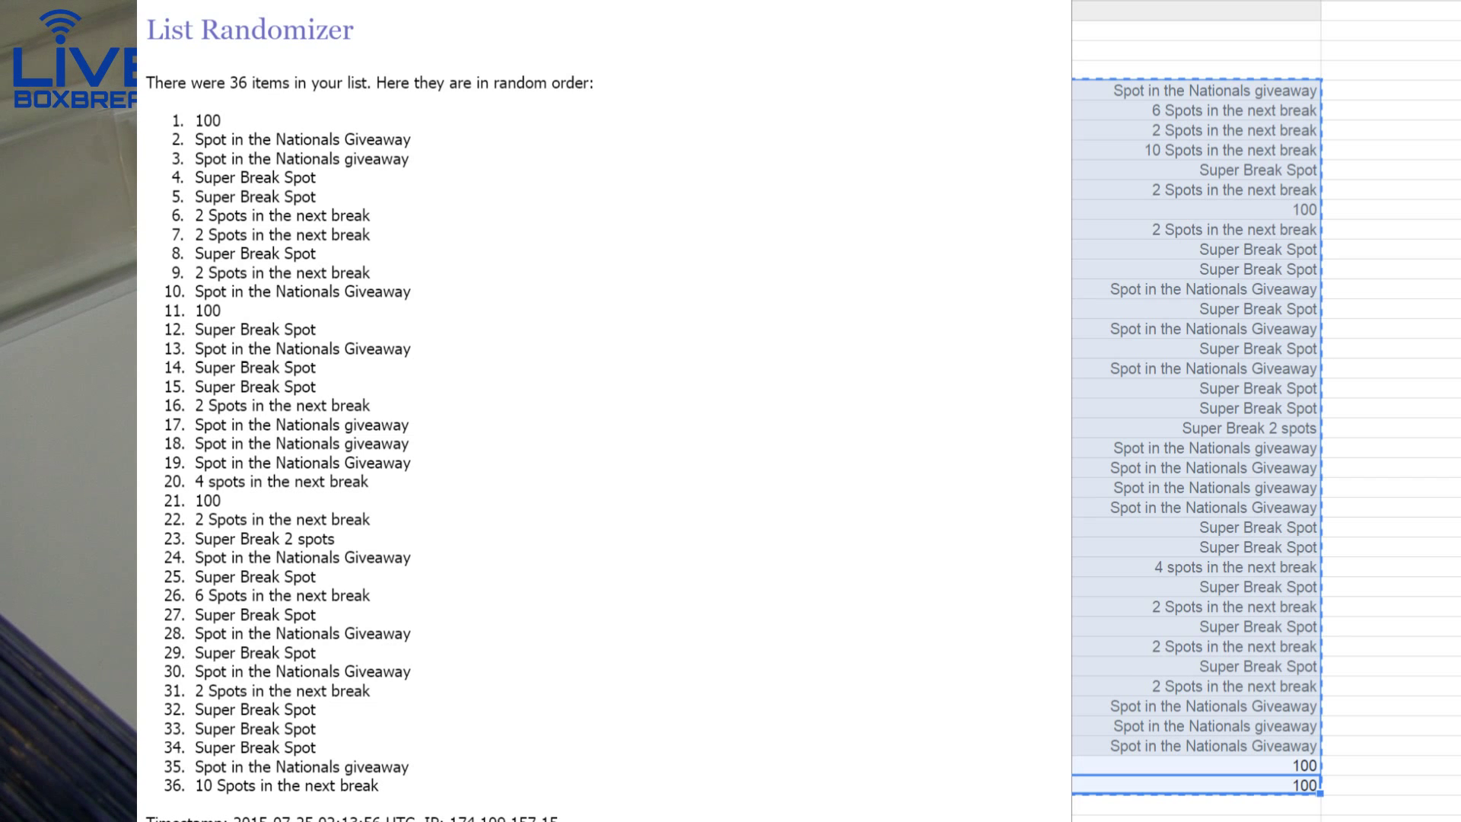
scroll("down", 3)
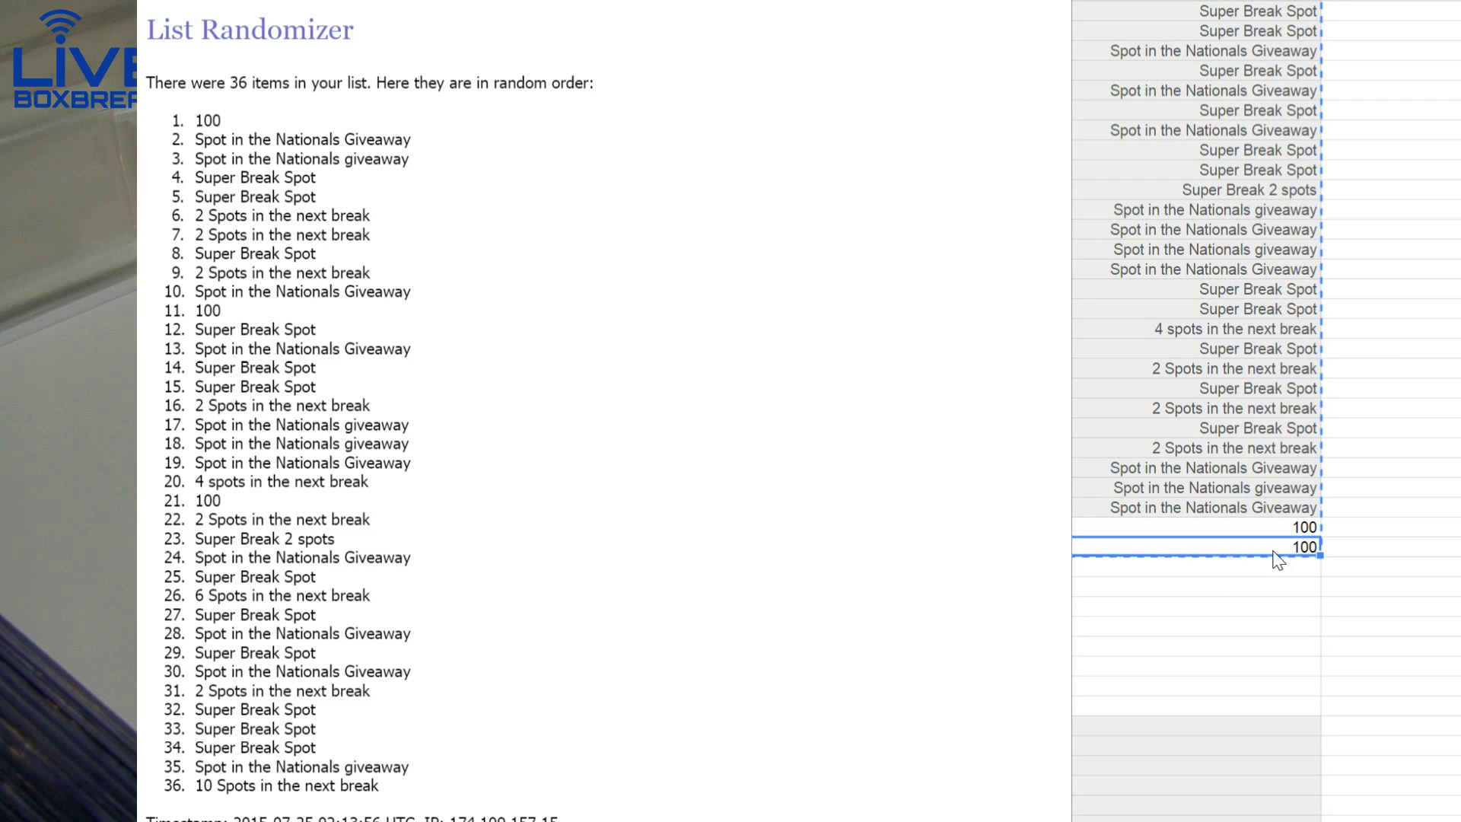
left_click(1303, 528)
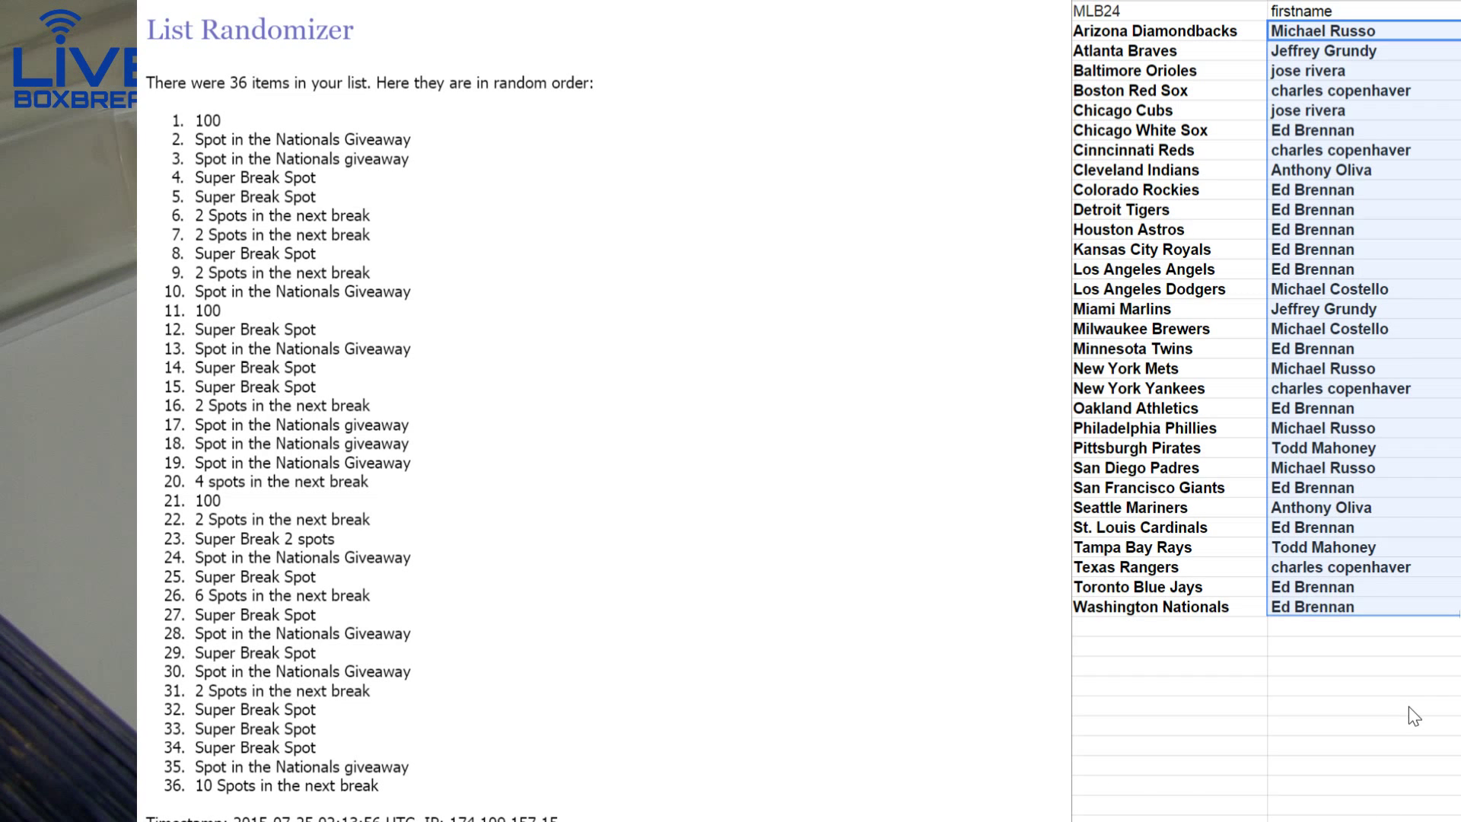
left_click(1360, 705)
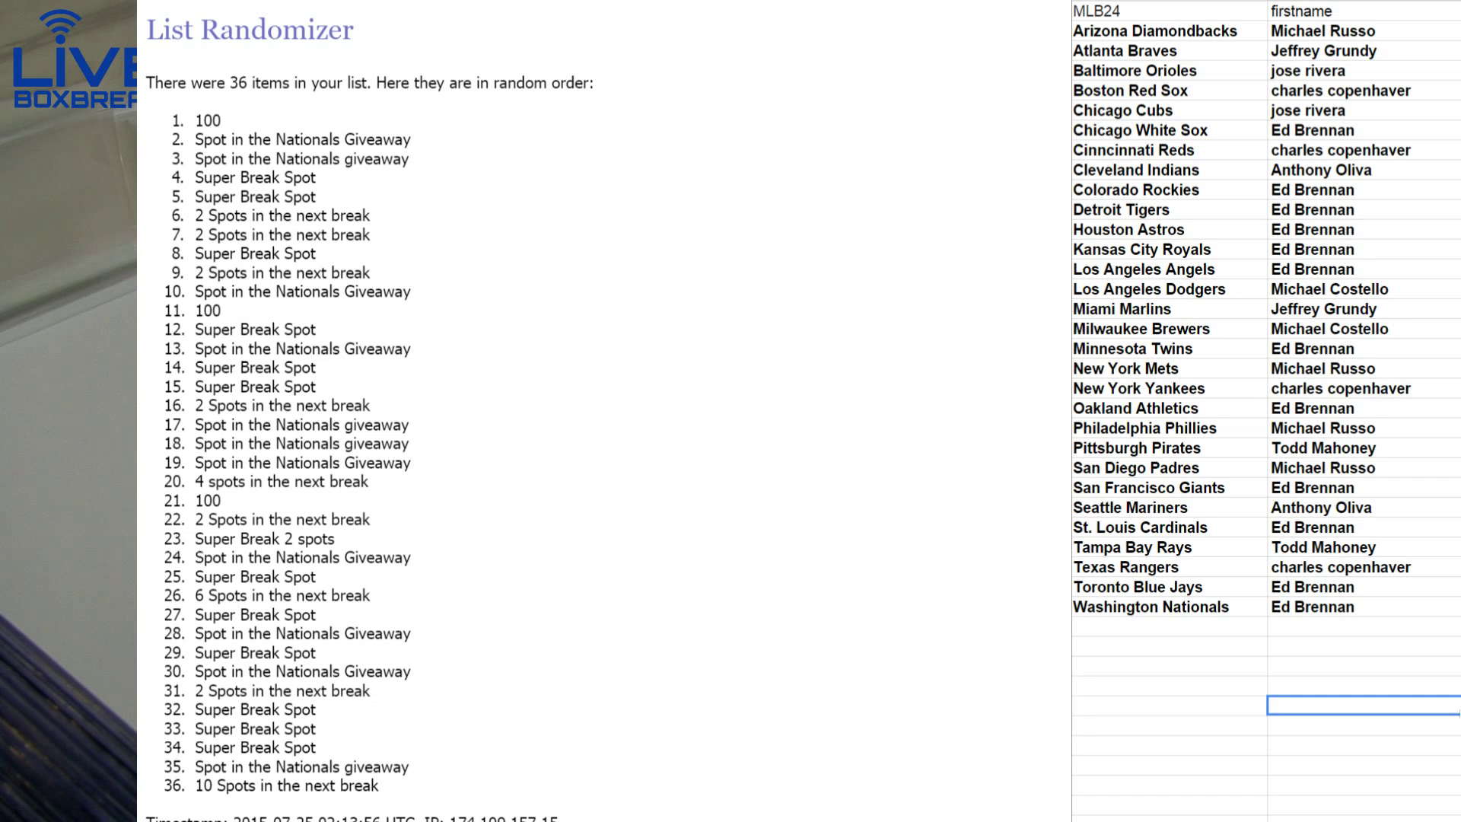